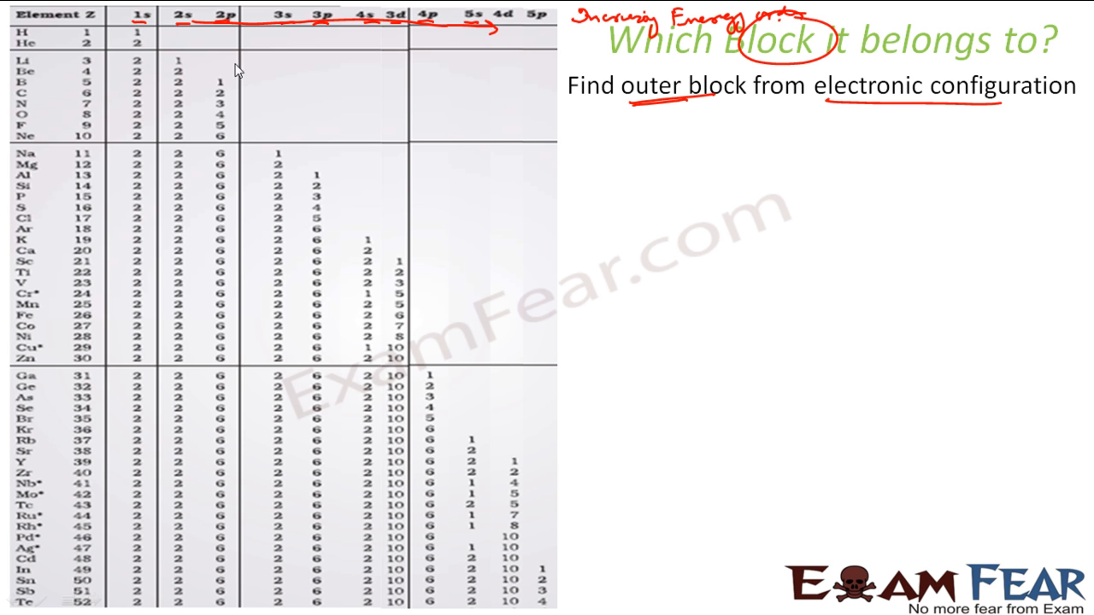
mouse_move(277, 78)
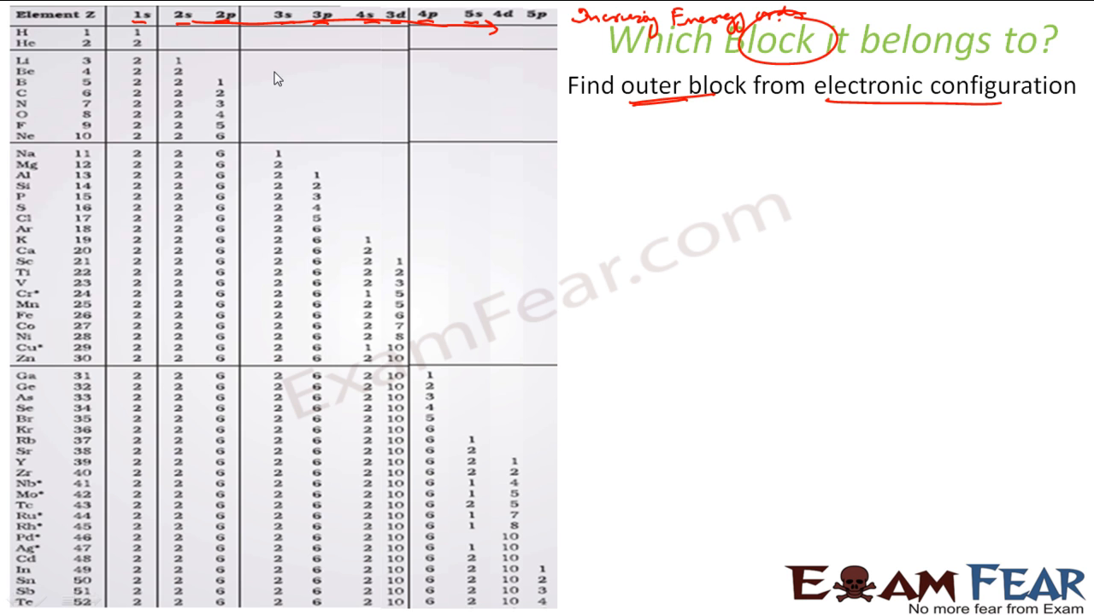
mouse_move(140, 33)
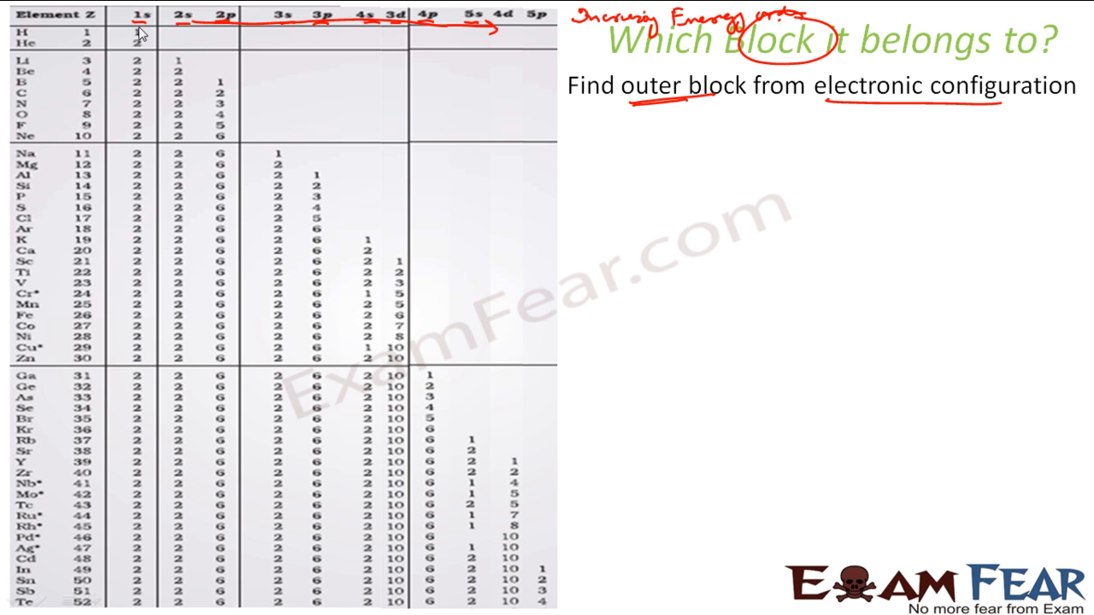